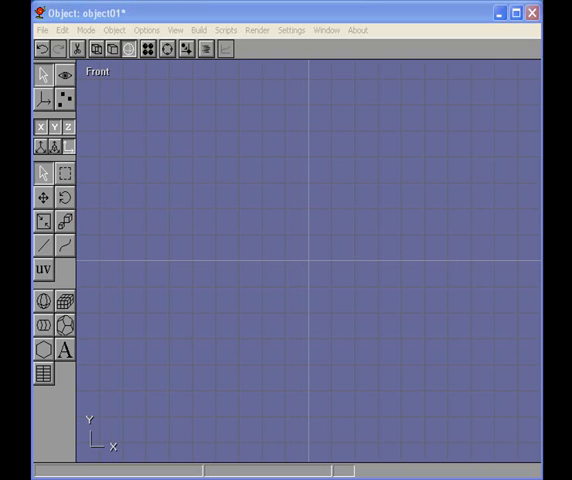
pyautogui.moveTo(146, 357)
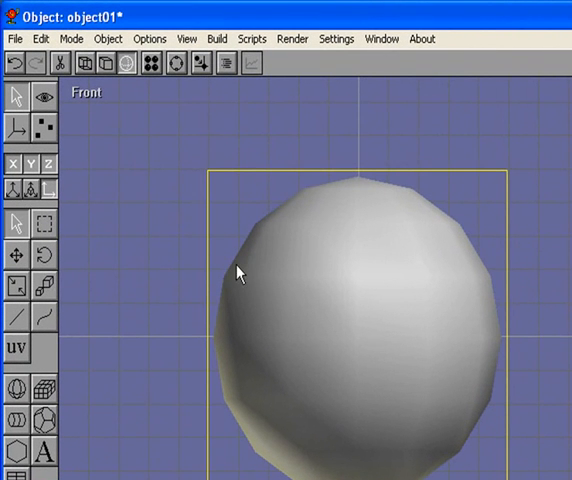
pyautogui.moveTo(268, 208)
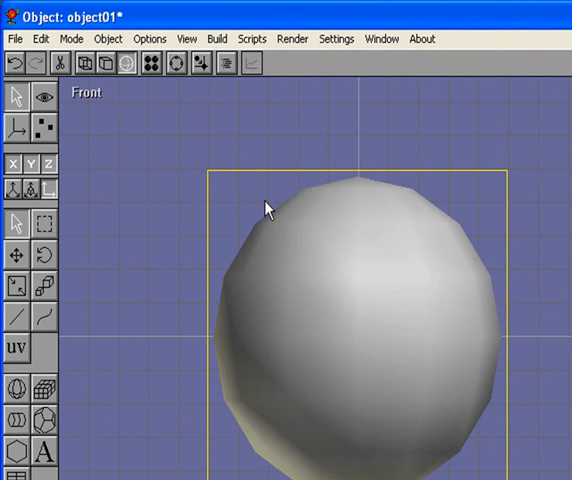
# Select the sphere in the Front view
pyautogui.click(216, 38)
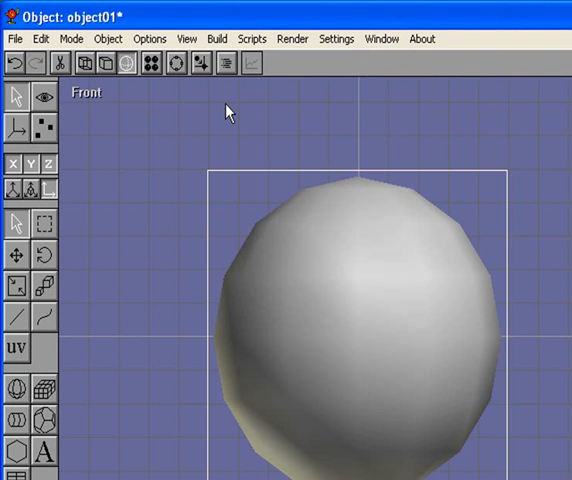
pyautogui.moveTo(89, 63)
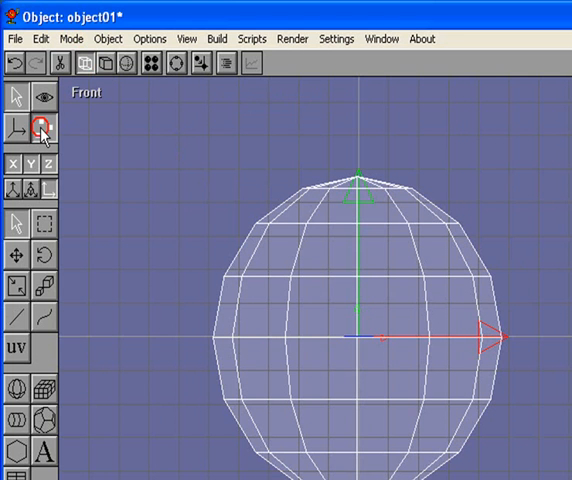
# Switch the sphere into Point Edit mode to expose its individual vertices
pyautogui.click(40, 128)
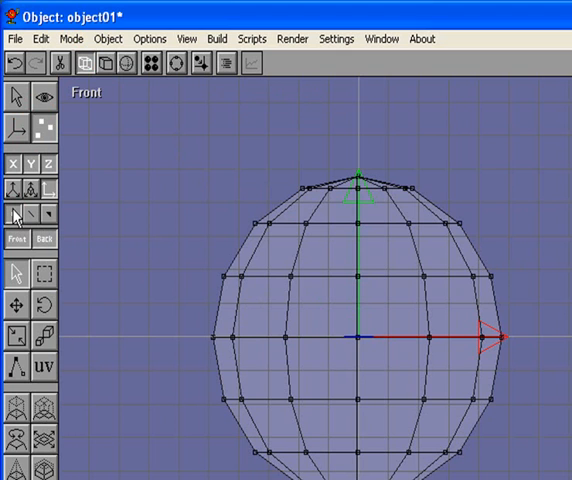
pyautogui.moveTo(238, 266)
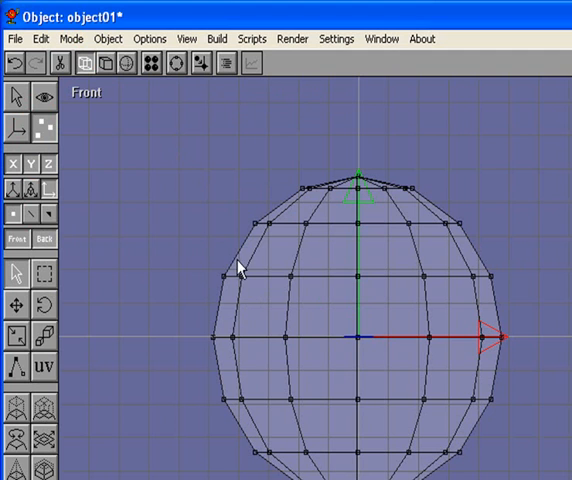
pyautogui.moveTo(293, 283)
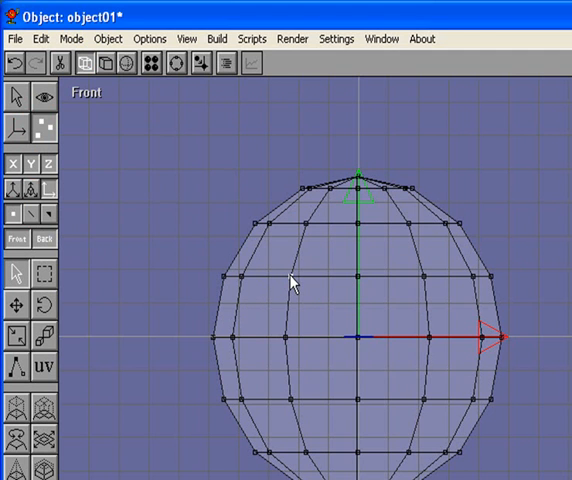
pyautogui.moveTo(362, 285)
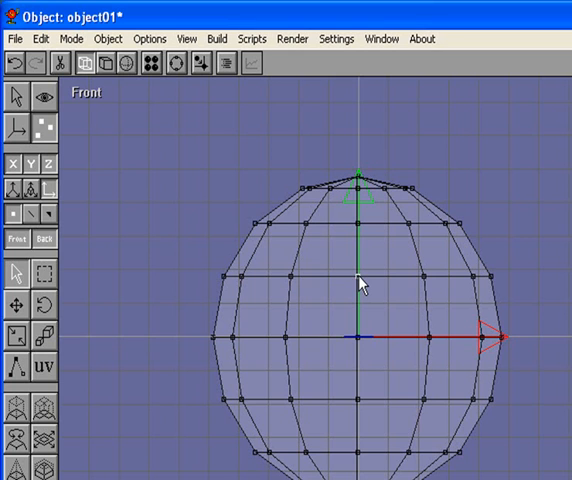
pyautogui.moveTo(288, 345)
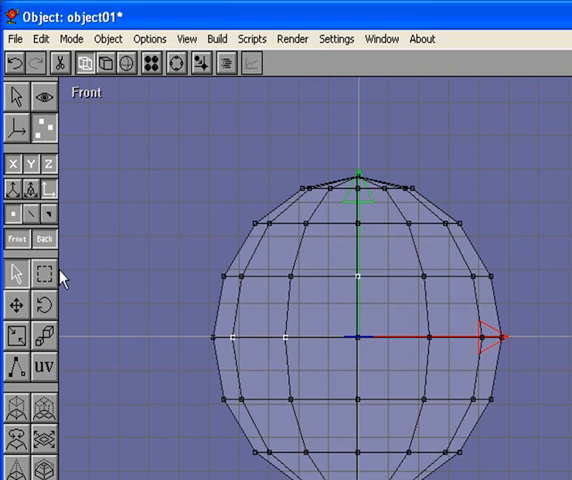
pyautogui.moveTo(193, 273)
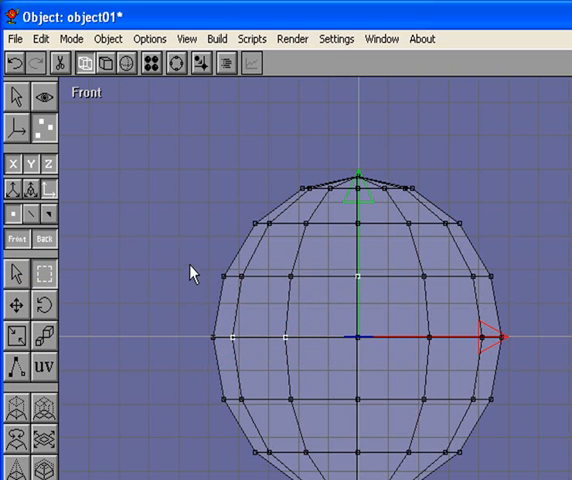
# Box-select the upper-left block of sphere points, then preview solid shading and return to wireframe
pyautogui.moveTo(205, 263); pyautogui.dragTo(388, 302)
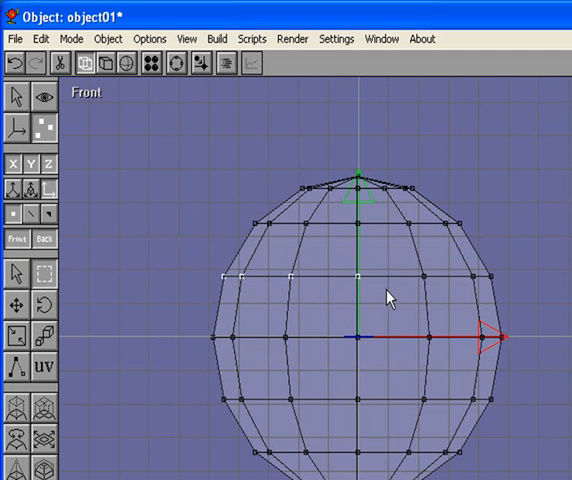
pyautogui.moveTo(228, 328)
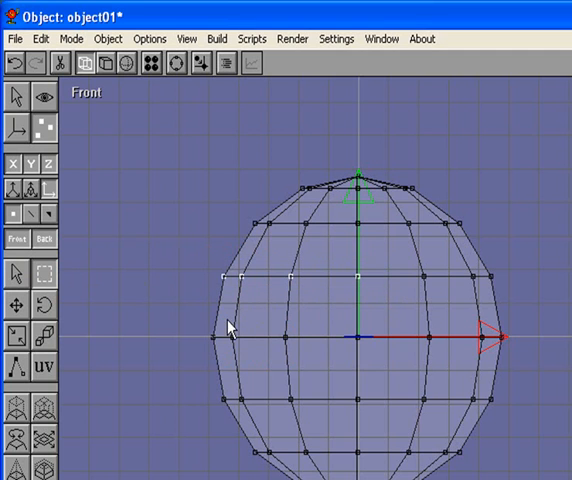
pyautogui.moveTo(229, 327); pyautogui.dragTo(385, 362)
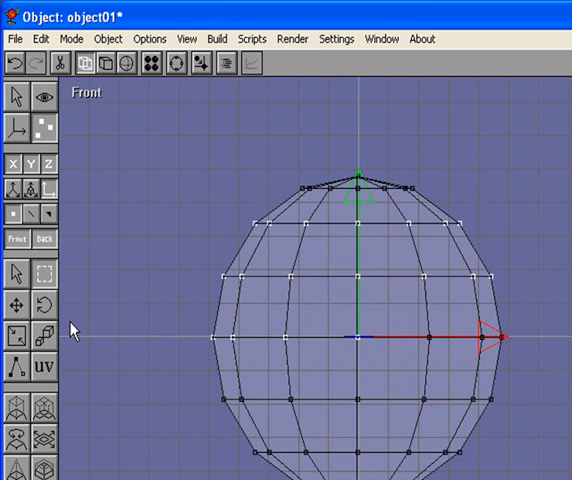
pyautogui.moveTo(107, 242)
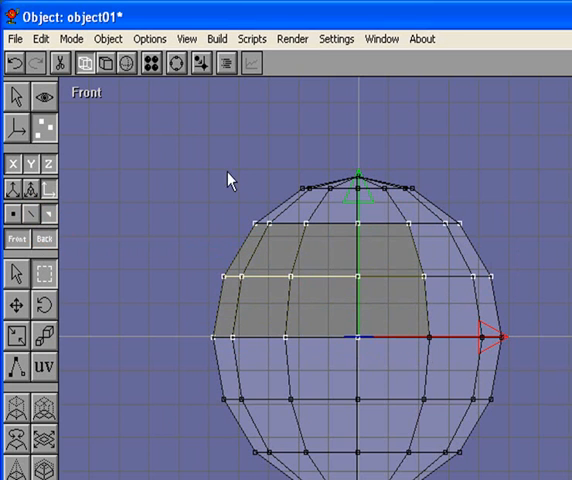
pyautogui.click(105, 64)
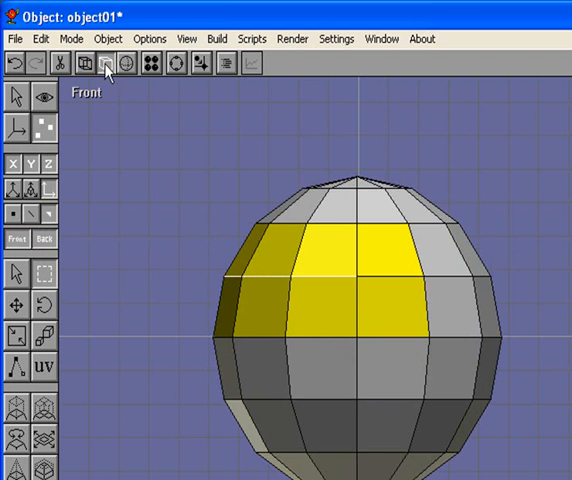
pyautogui.click(104, 64)
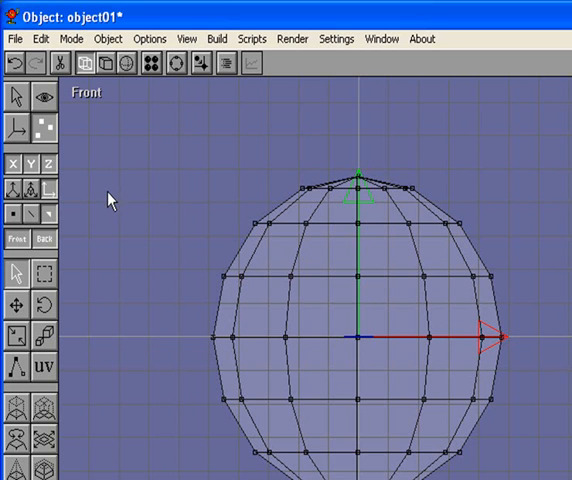
pyautogui.moveTo(116, 227)
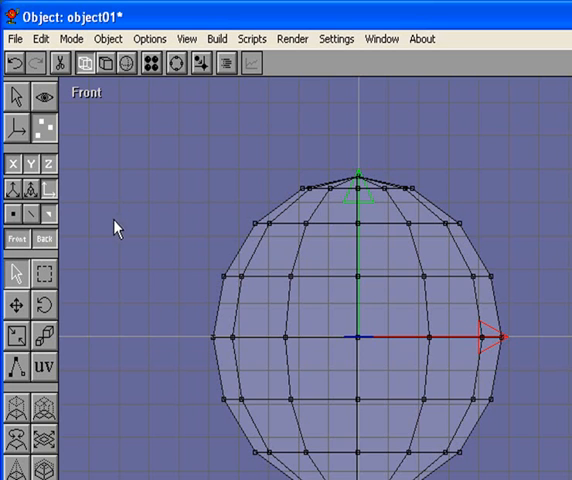
pyautogui.moveTo(190, 247)
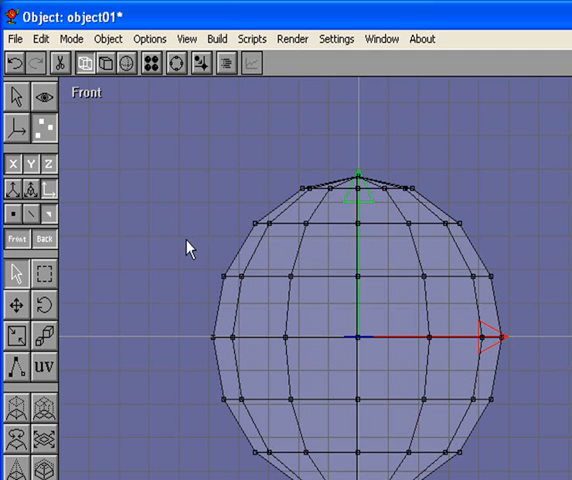
pyautogui.moveTo(210, 243)
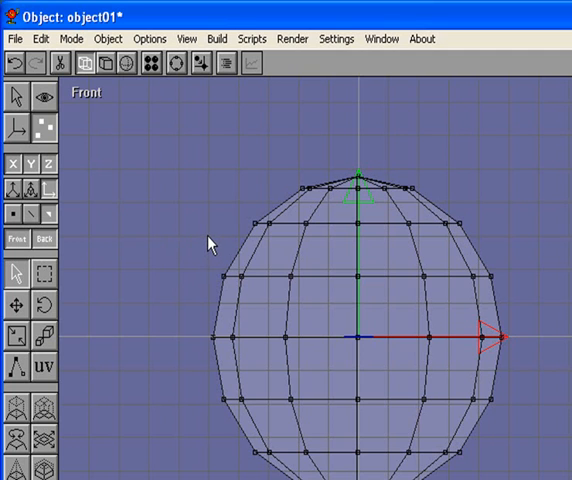